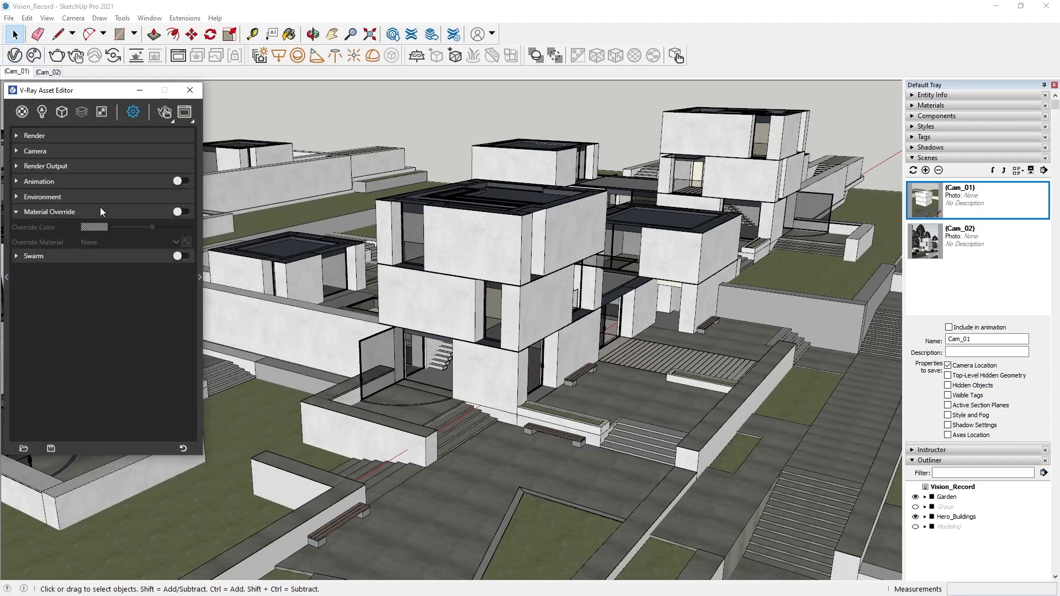
# Turn on V-Ray Material Override so V-Ray Vision renders the model in gray
pyautogui.click(181, 211)
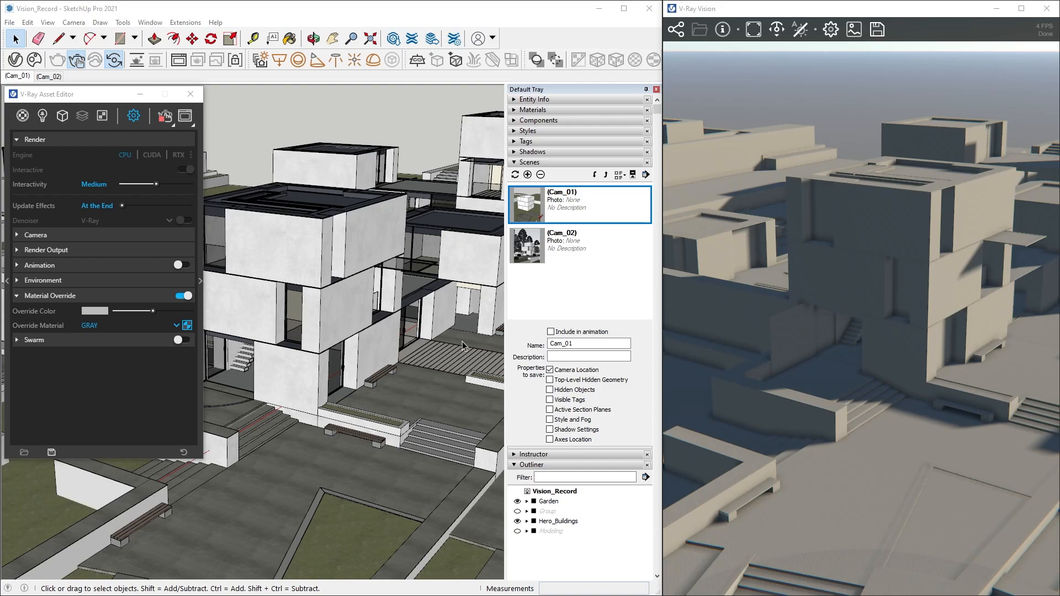
# Switch off Material Override to bring back the model's full textures and glass
pyautogui.click(183, 295)
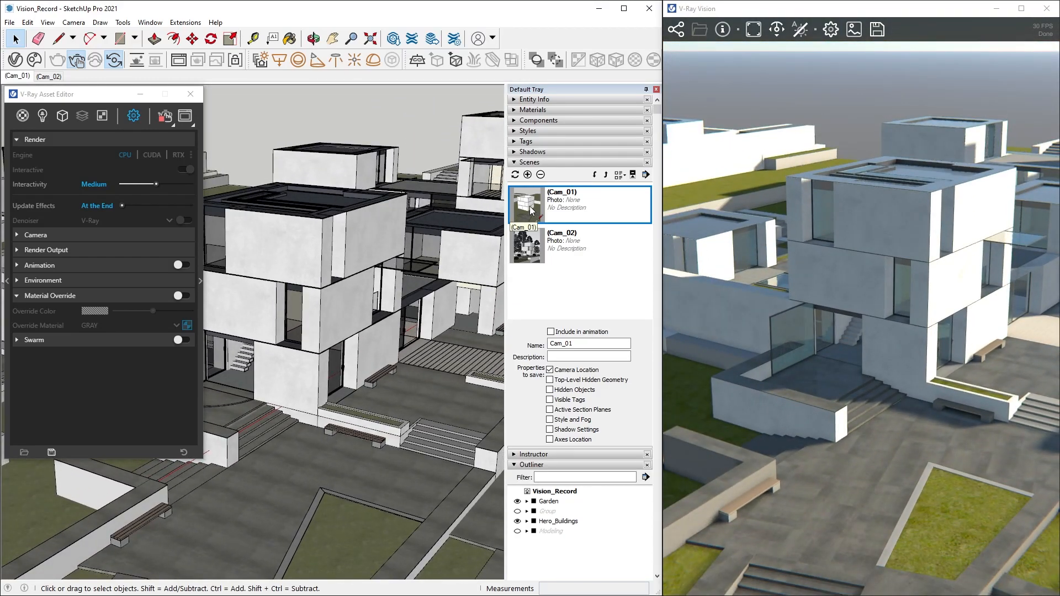
# In the Camera rollout, lower Exposure Value from 15.04 to 11.4
pyautogui.click(35, 235)
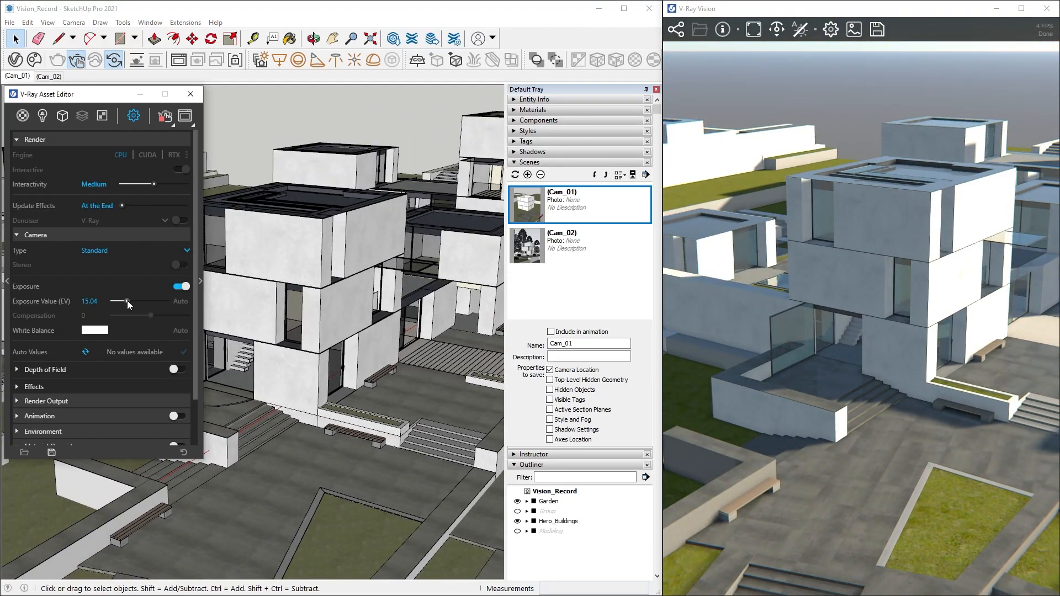
pyautogui.moveTo(126, 302); pyautogui.dragTo(133, 301)
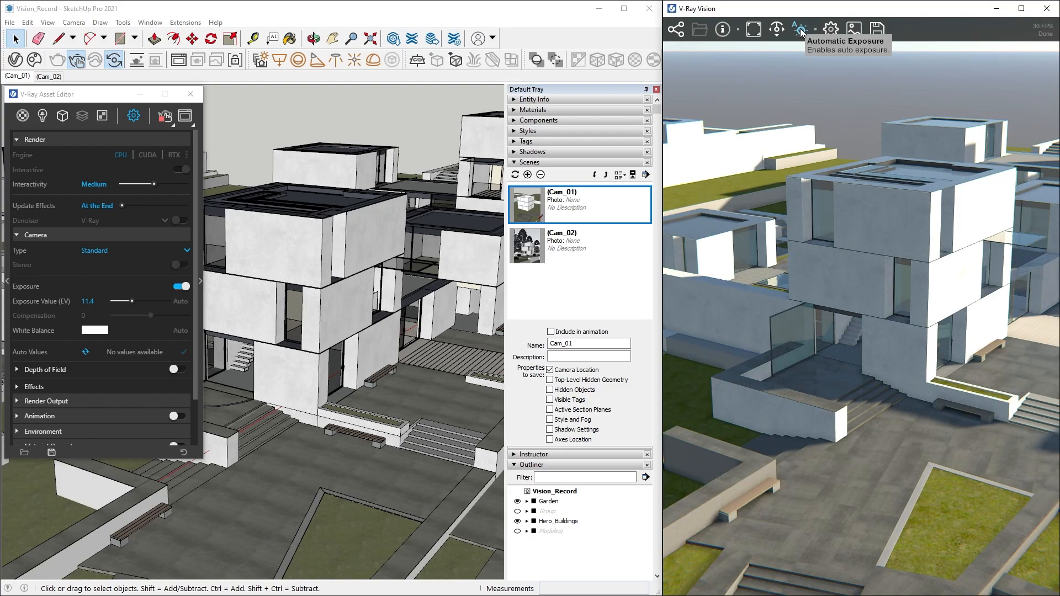
# Enable automatic exposure for the V-Ray Vision live view
pyautogui.click(800, 29)
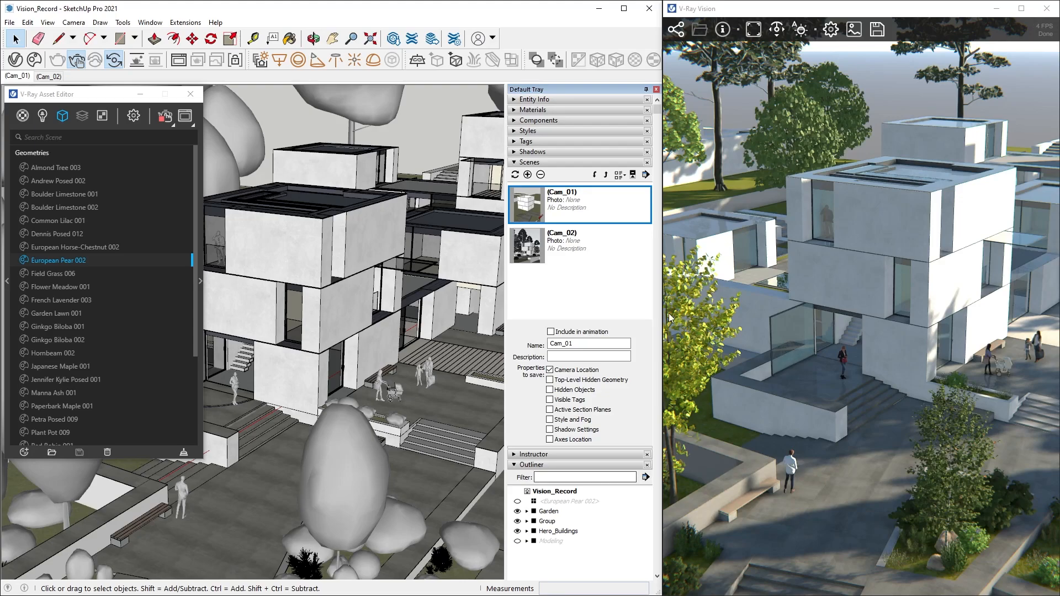
# Turn on temporal anti-aliasing and return shadows quality to High after trying Medium
pyautogui.click(832, 29)
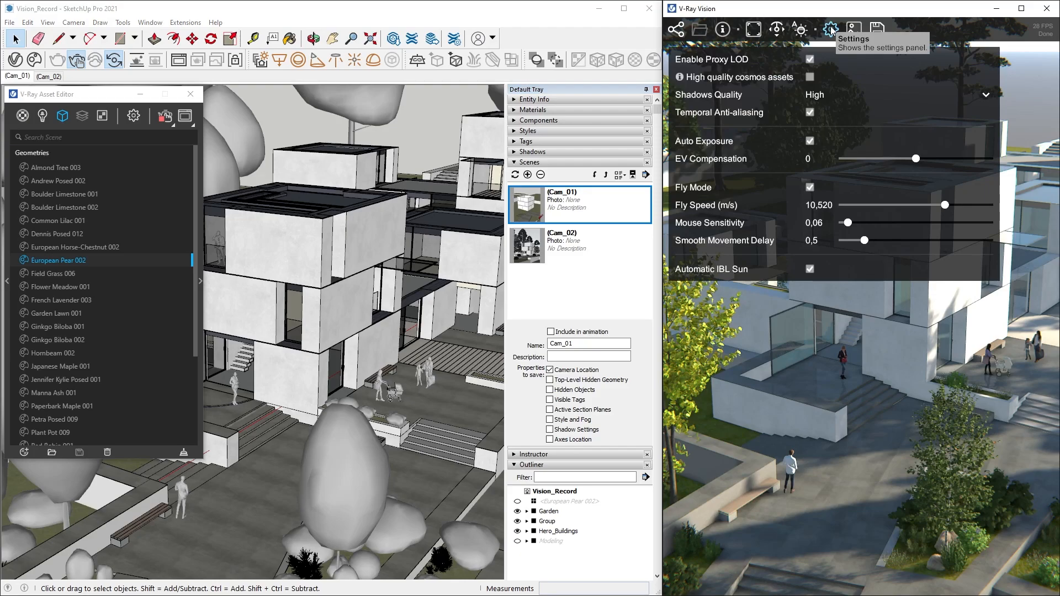
pyautogui.click(810, 112)
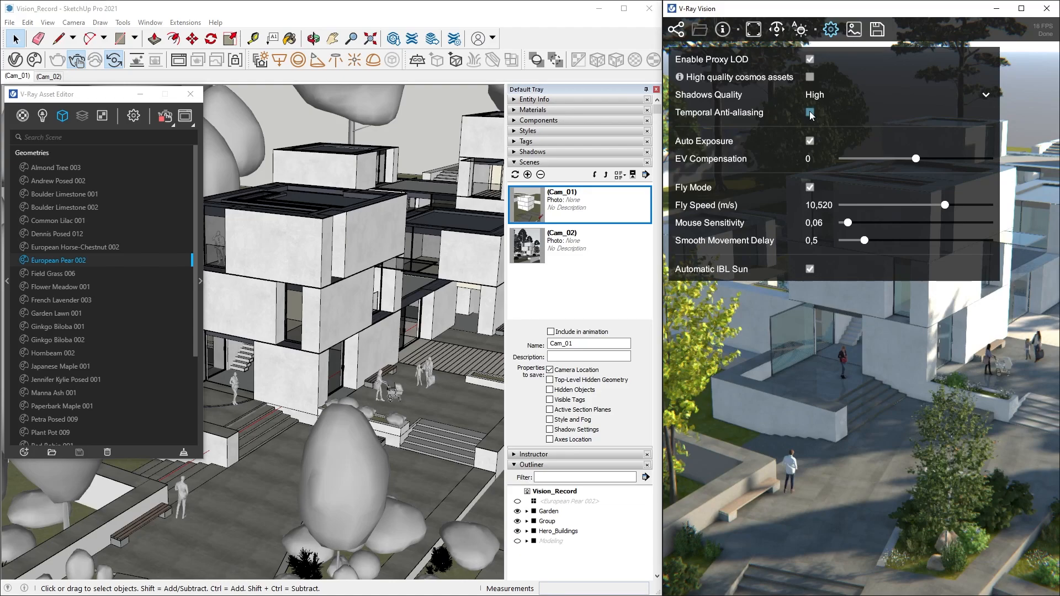
pyautogui.click(810, 113)
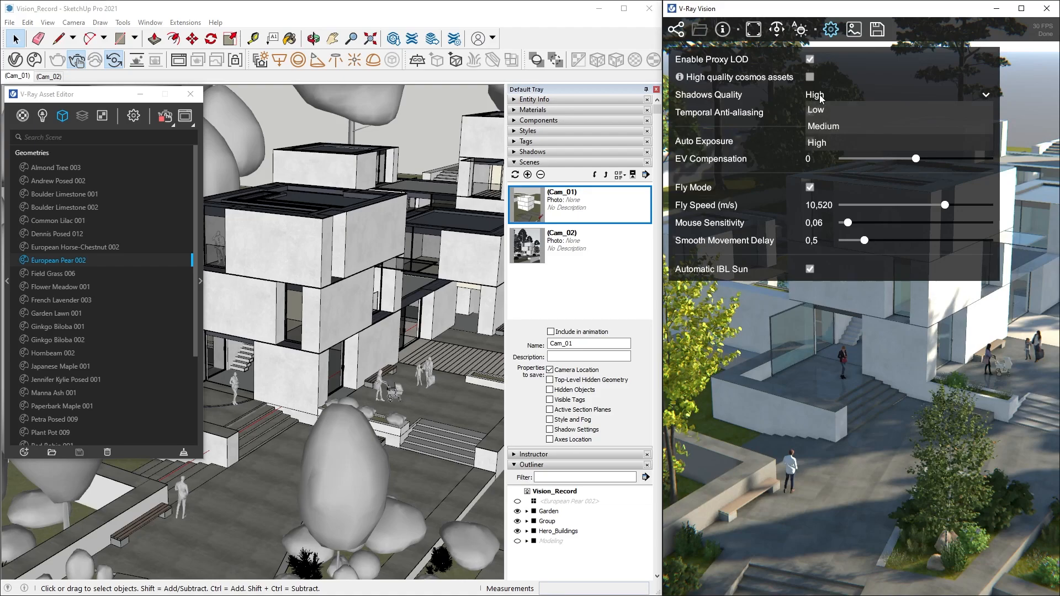
pyautogui.click(816, 109)
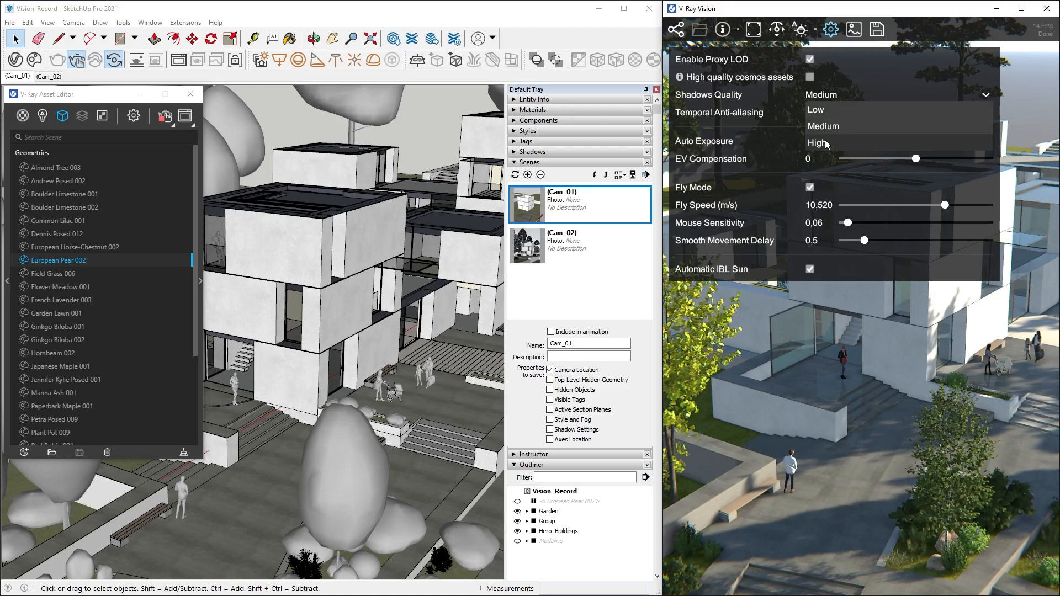
pyautogui.click(822, 144)
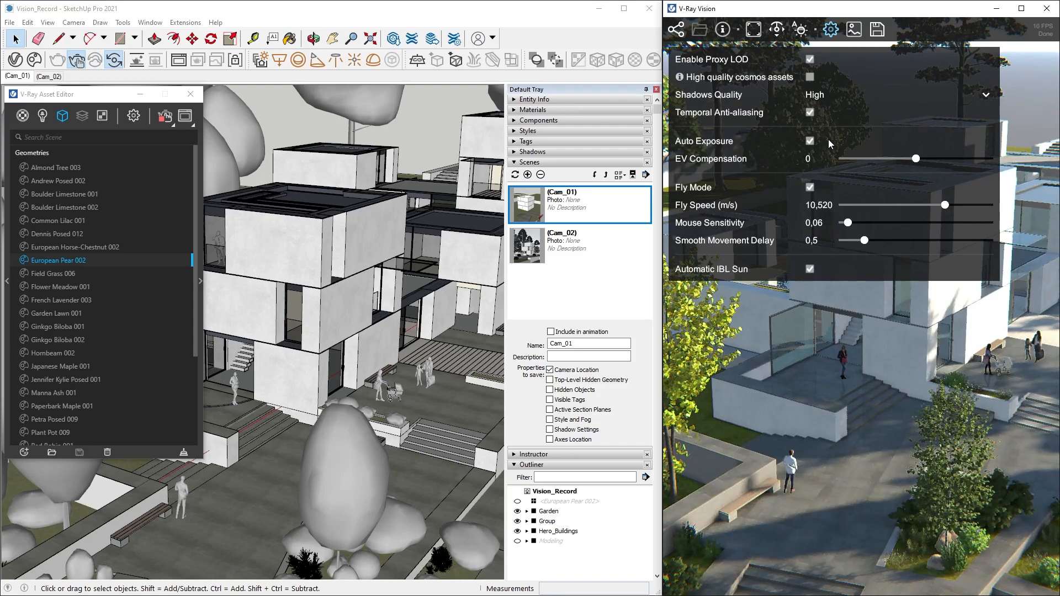
# Enable High quality cosmos assets in the V-Ray Vision settings
pyautogui.click(809, 77)
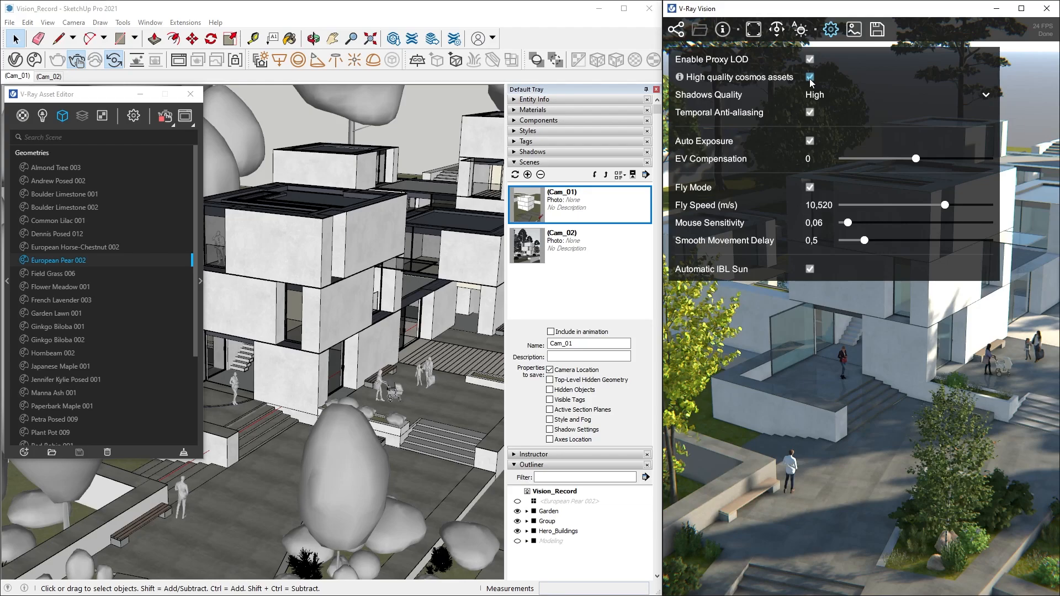
pyautogui.click(810, 76)
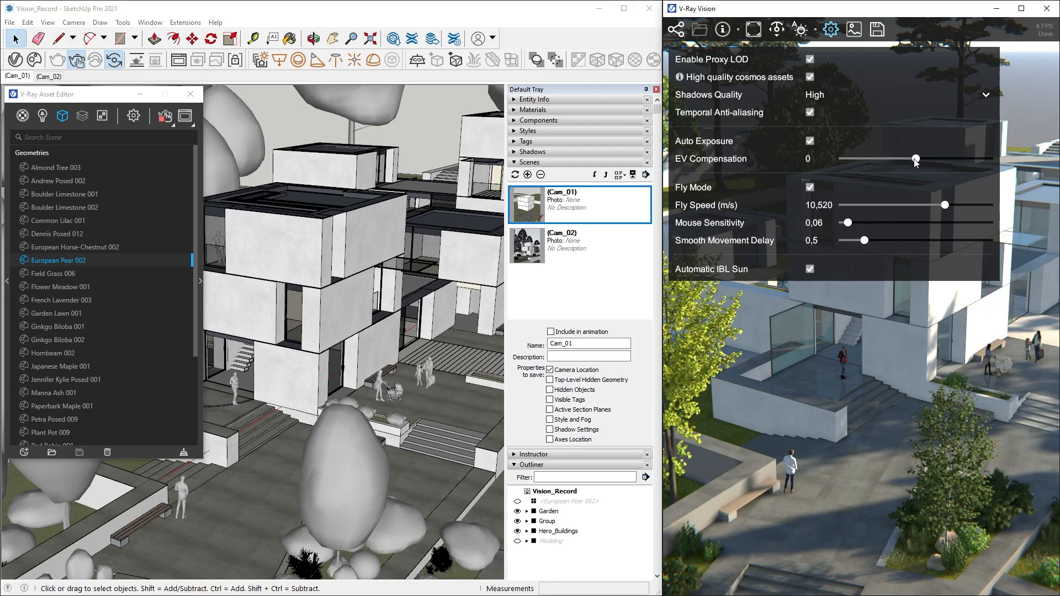
pyautogui.moveTo(915, 158); pyautogui.dragTo(935, 158)
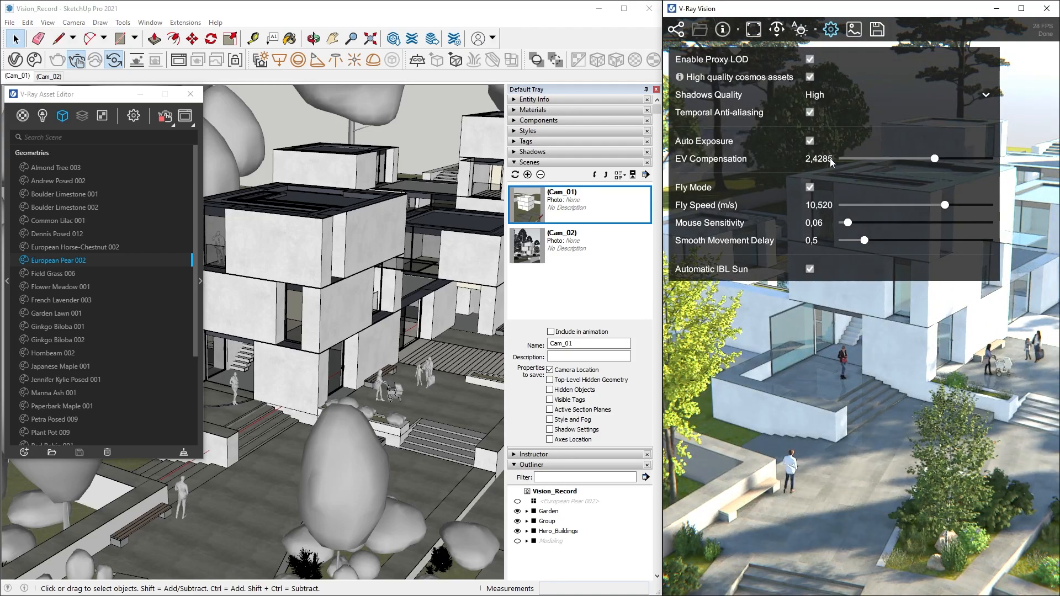
pyautogui.moveTo(934, 158); pyautogui.dragTo(920, 159)
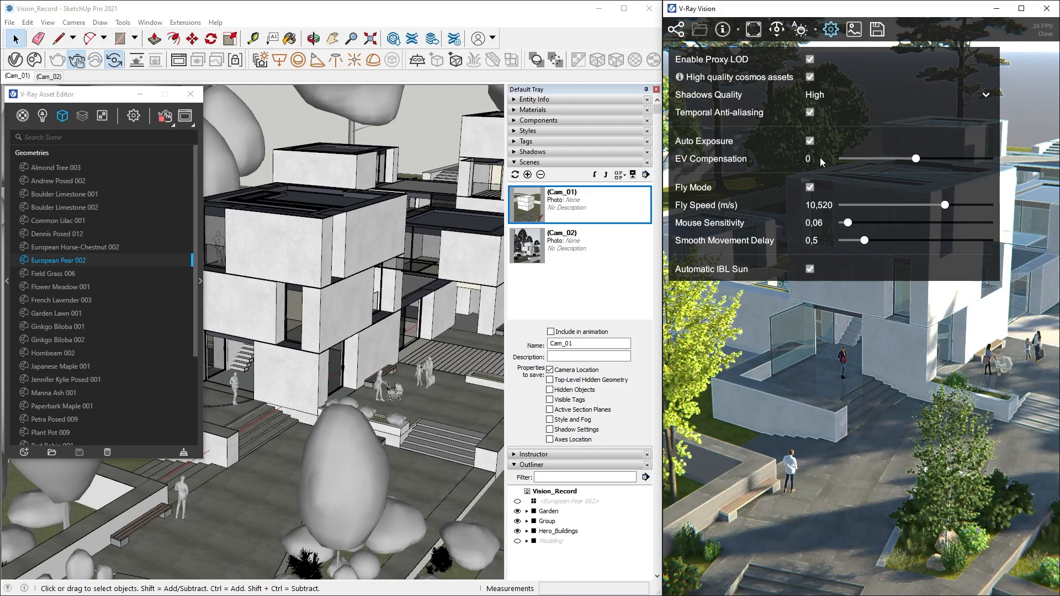
pyautogui.click(809, 187)
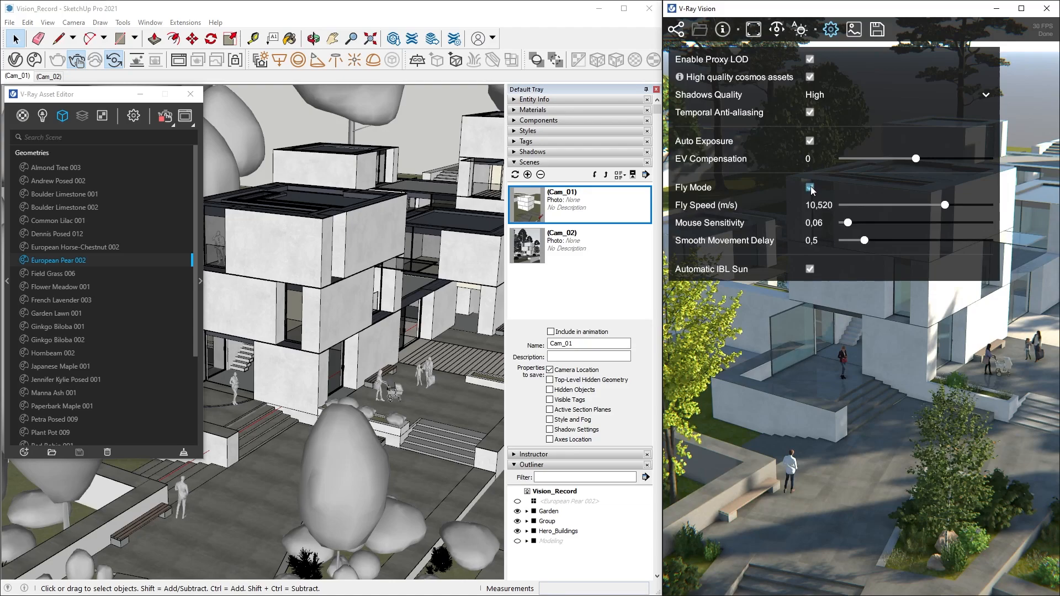
# Toggle fly mode navigation and select the Fly Speed value for editing
pyautogui.click(818, 205)
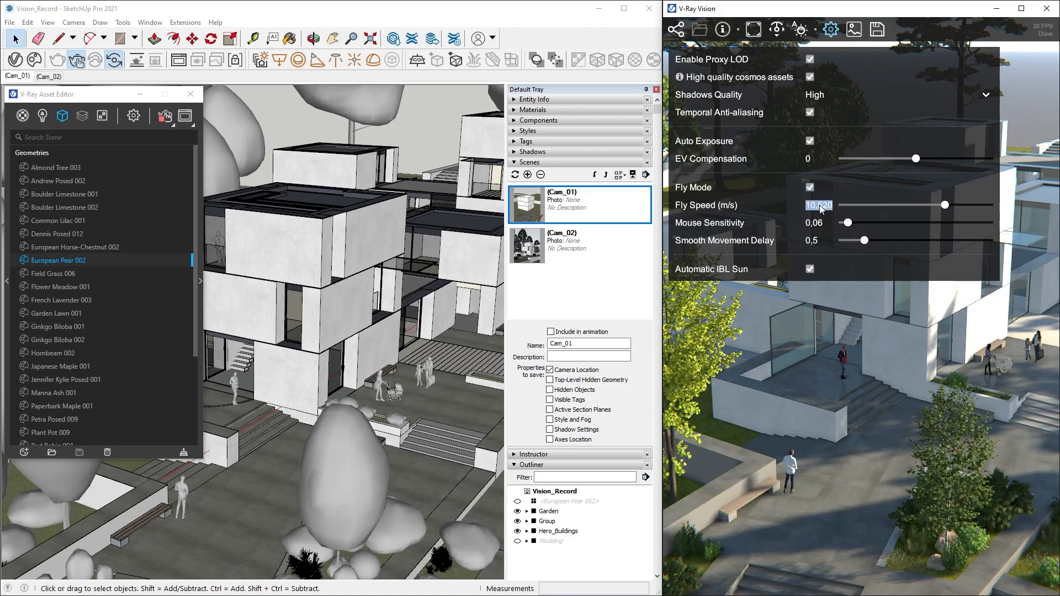
pyautogui.moveTo(945, 205); pyautogui.dragTo(870, 205)
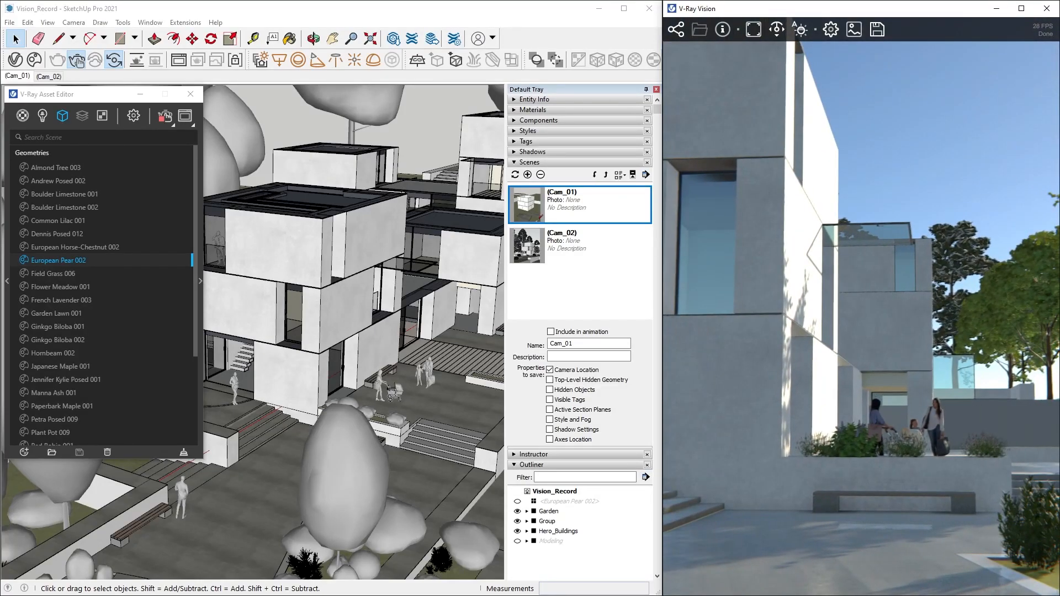
# On Cam_02, apply ACES Curve with raised exposure and adjusted contrast, saturation, temperature
pyautogui.click(579, 245)
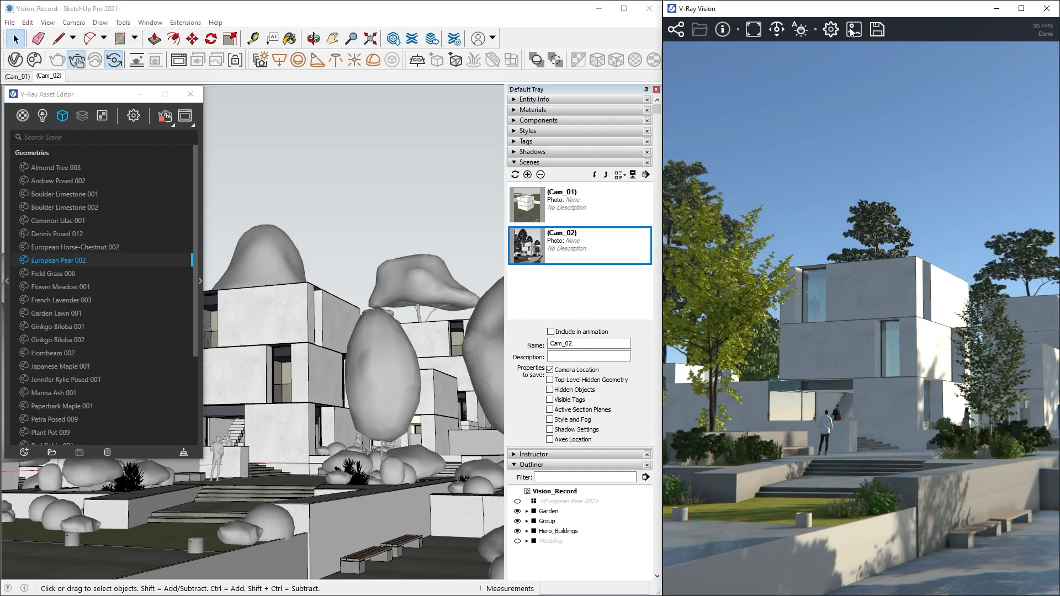
pyautogui.click(854, 29)
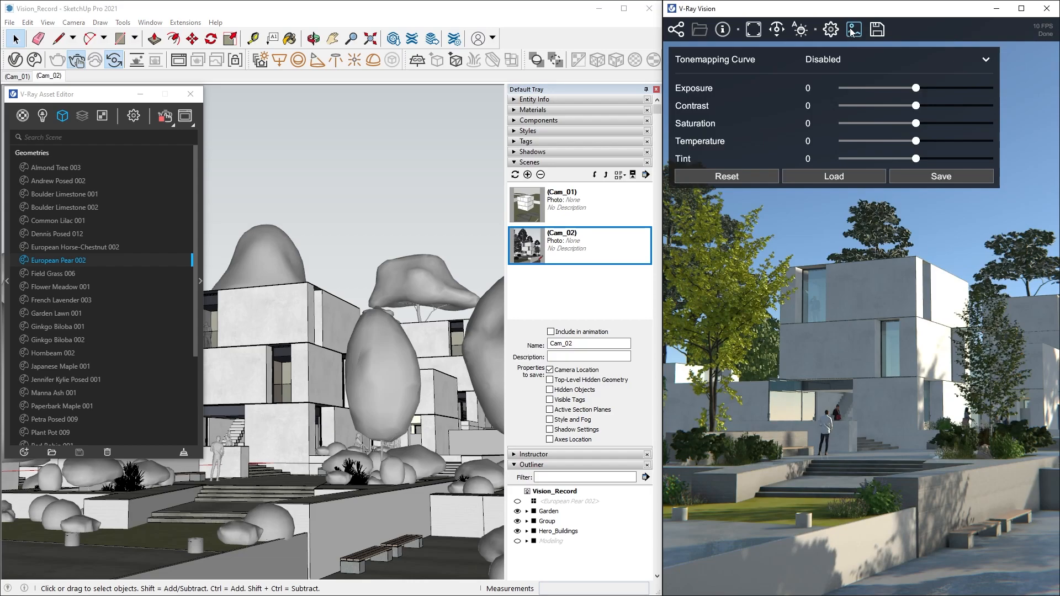
pyautogui.moveTo(854, 30)
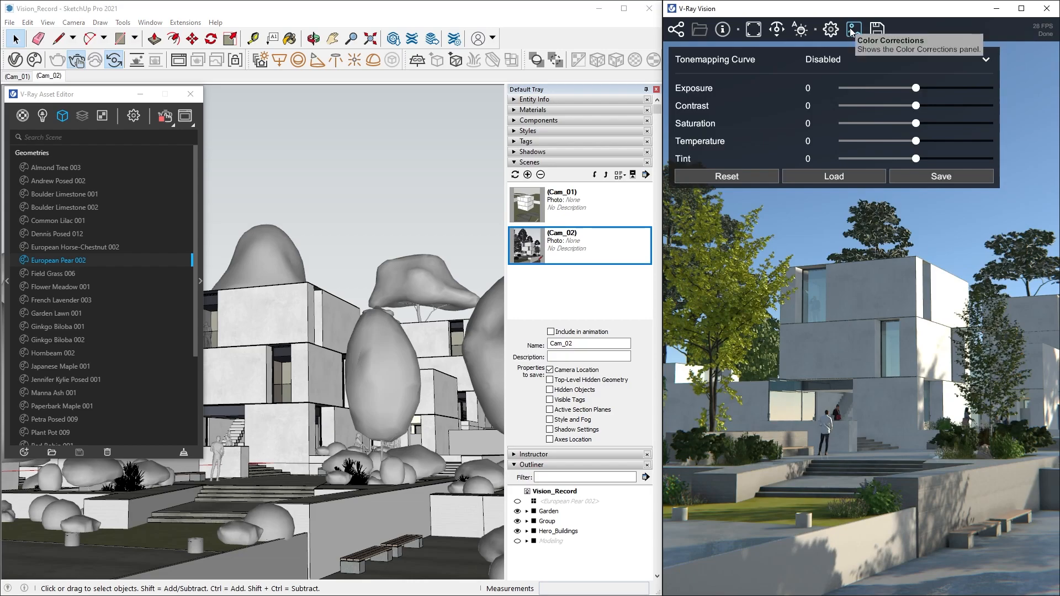
pyautogui.click(985, 60)
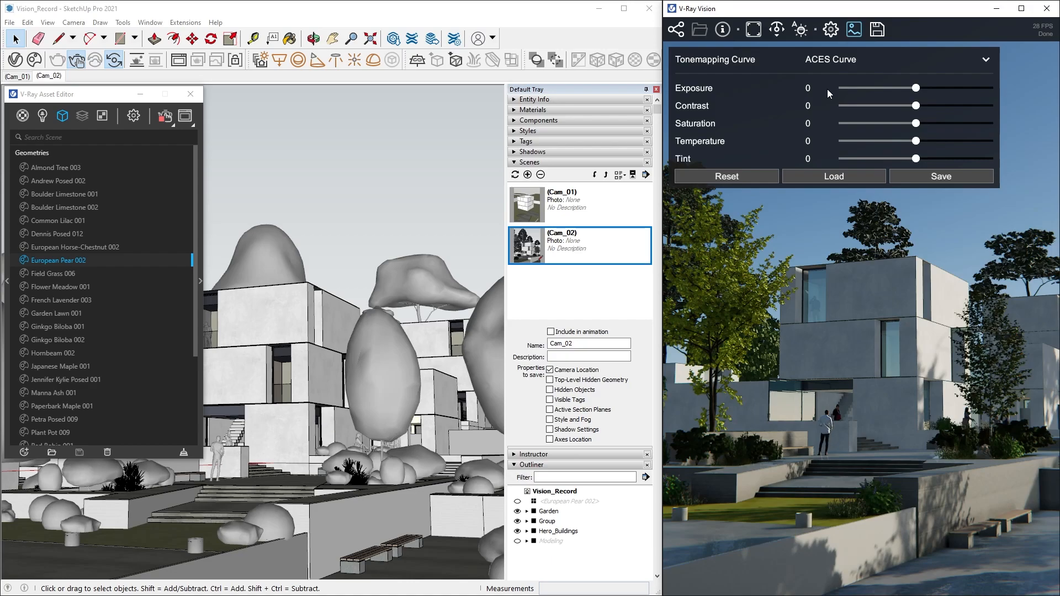
pyautogui.moveTo(916, 87); pyautogui.dragTo(931, 87)
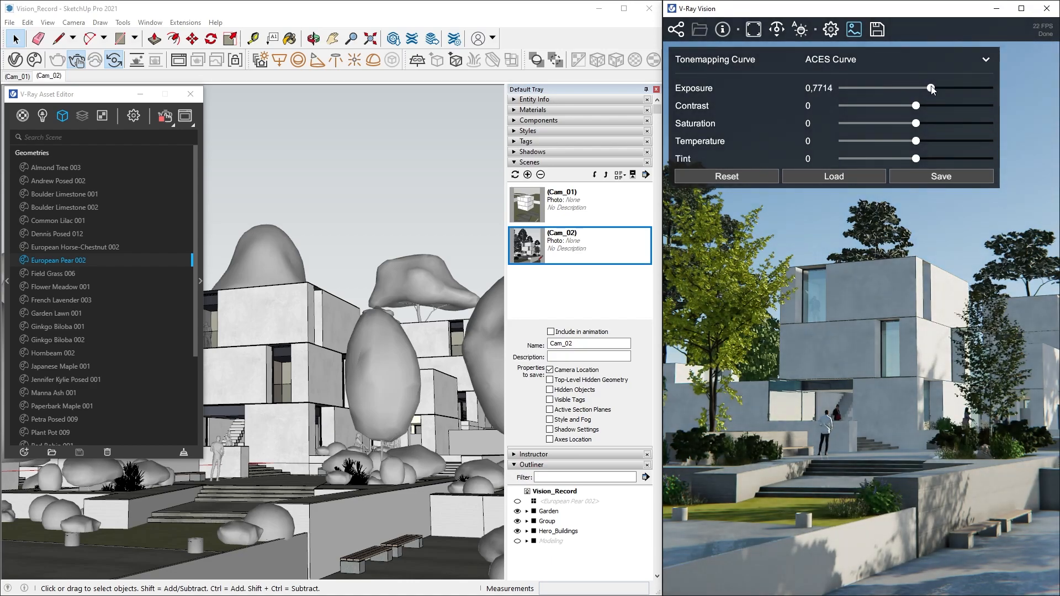
pyautogui.moveTo(915, 123); pyautogui.dragTo(927, 123)
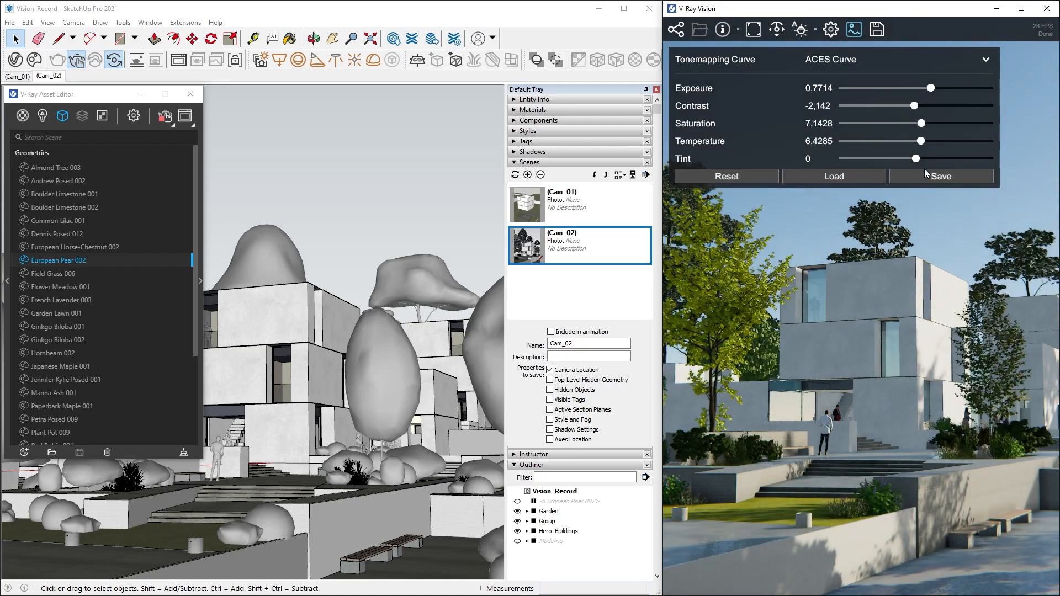
pyautogui.click(940, 176)
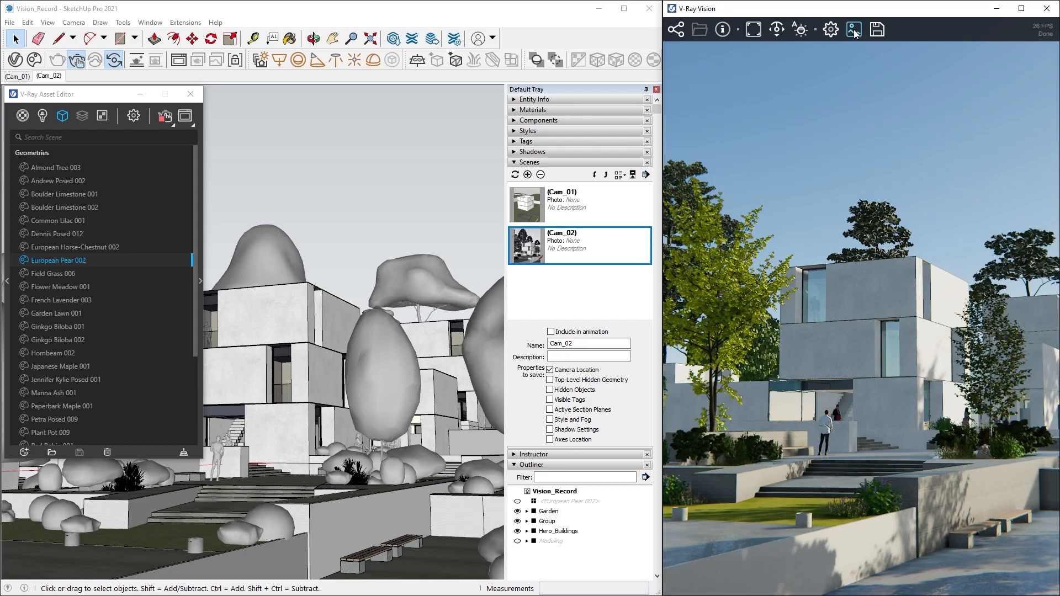
# Set the image export to save as Rend_01.png in E:\CC\Anim
pyautogui.click(877, 29)
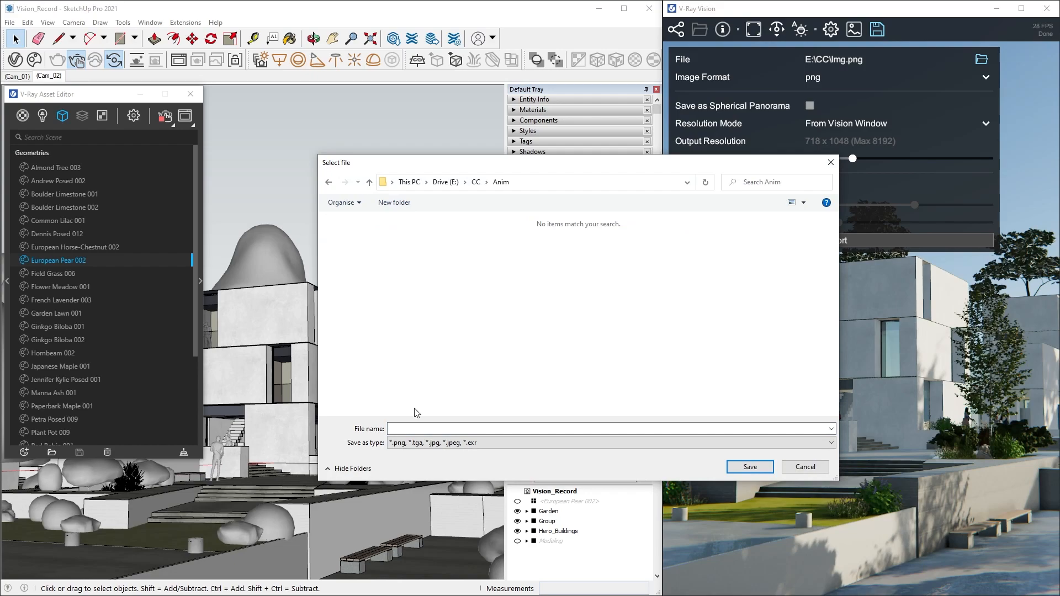
pyautogui.write('Rend_01')
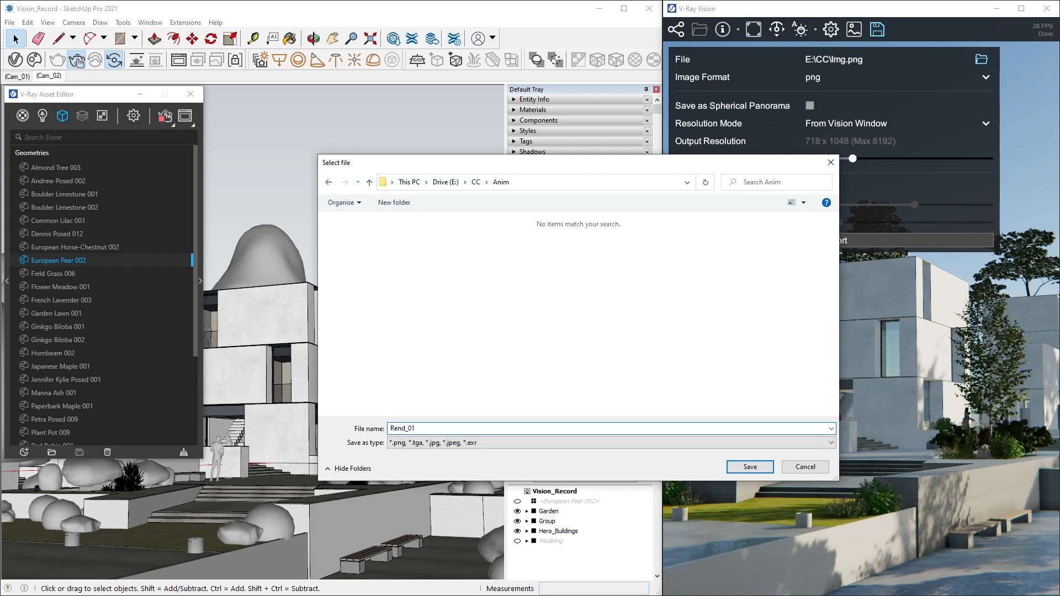
pyautogui.click(749, 468)
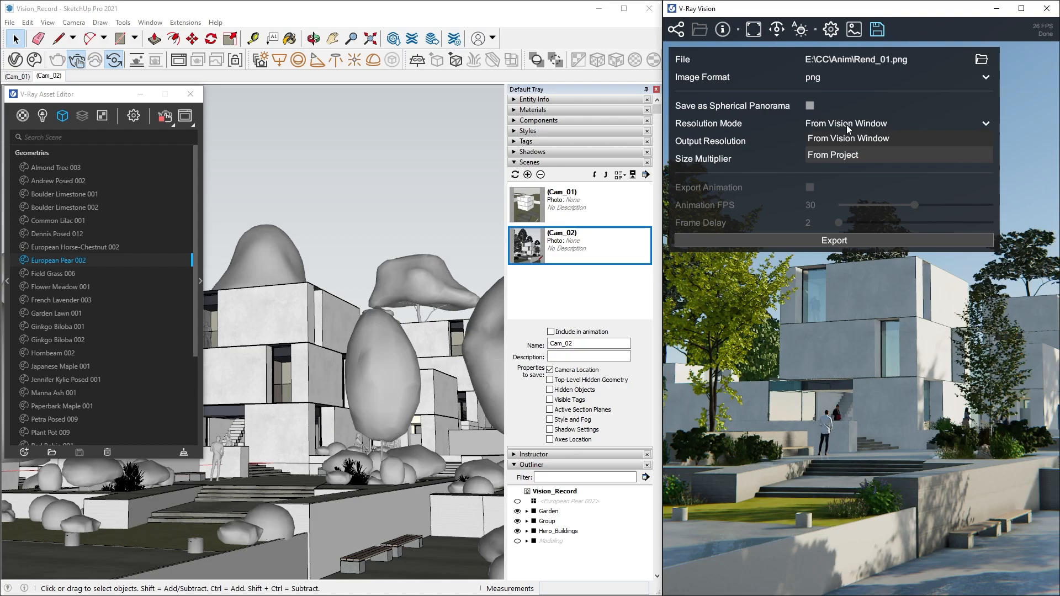
# Export the still using From Project resolution with size multiplier 2 (3520 x 4400)
pyautogui.click(832, 154)
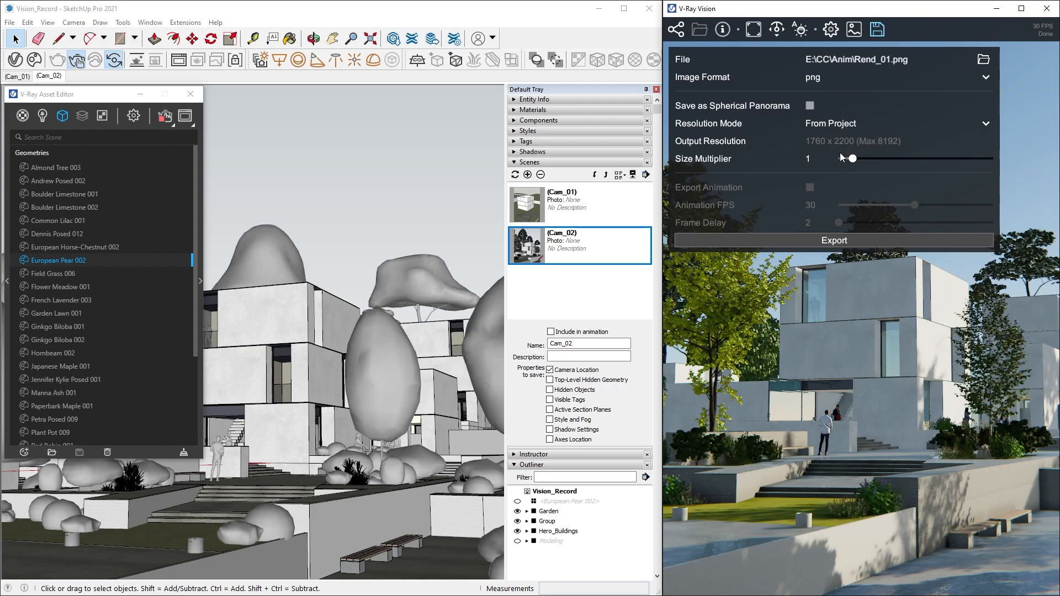
pyautogui.moveTo(851, 158); pyautogui.dragTo(869, 158)
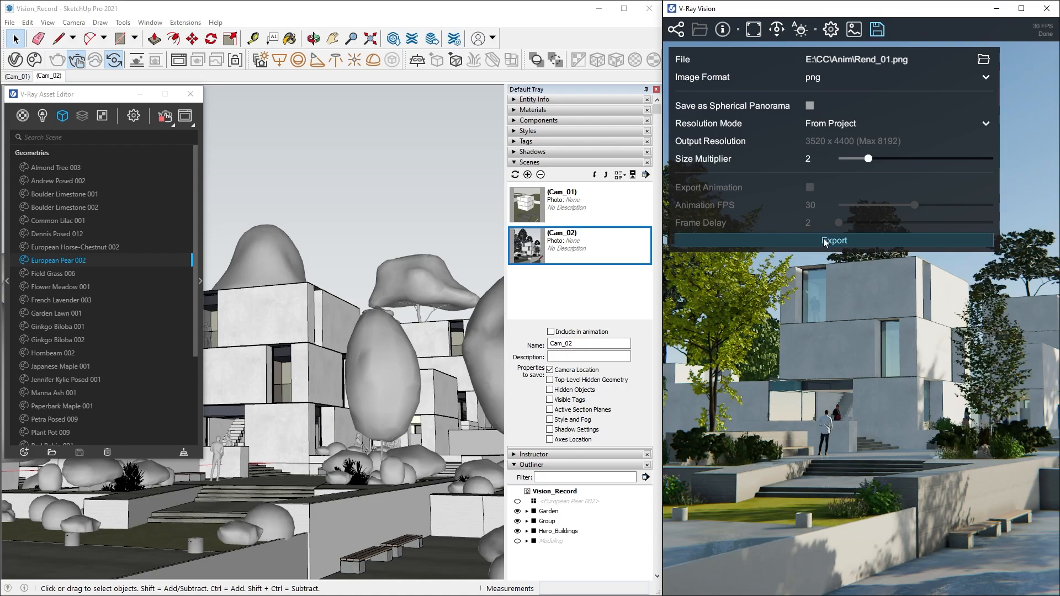
pyautogui.click(833, 240)
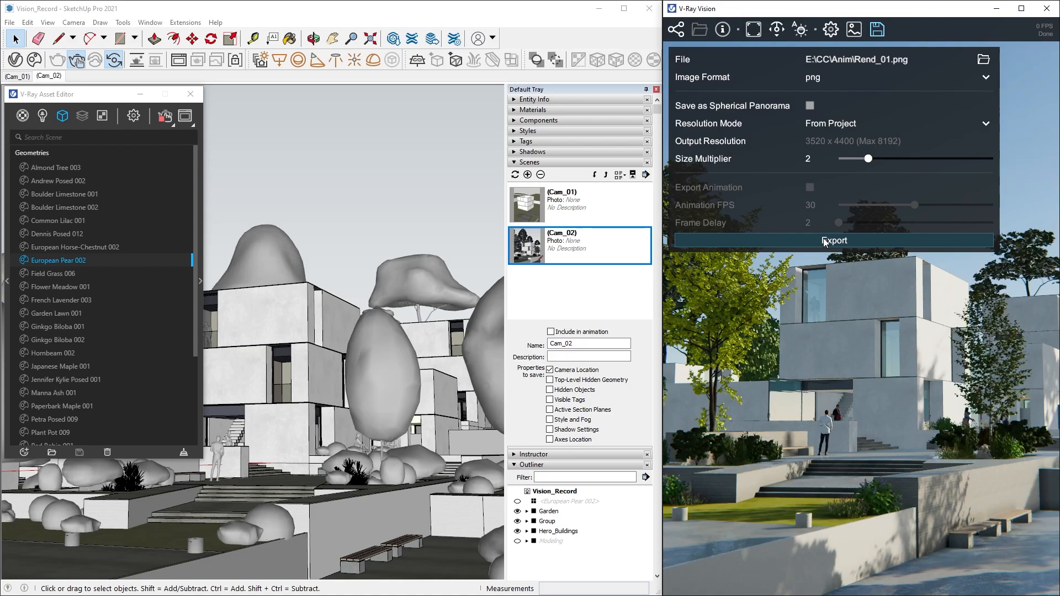
# Add Cam_02 to the animation and set the V-Ray Animation Time Segment to Frame Range 0–59
pyautogui.click(833, 240)
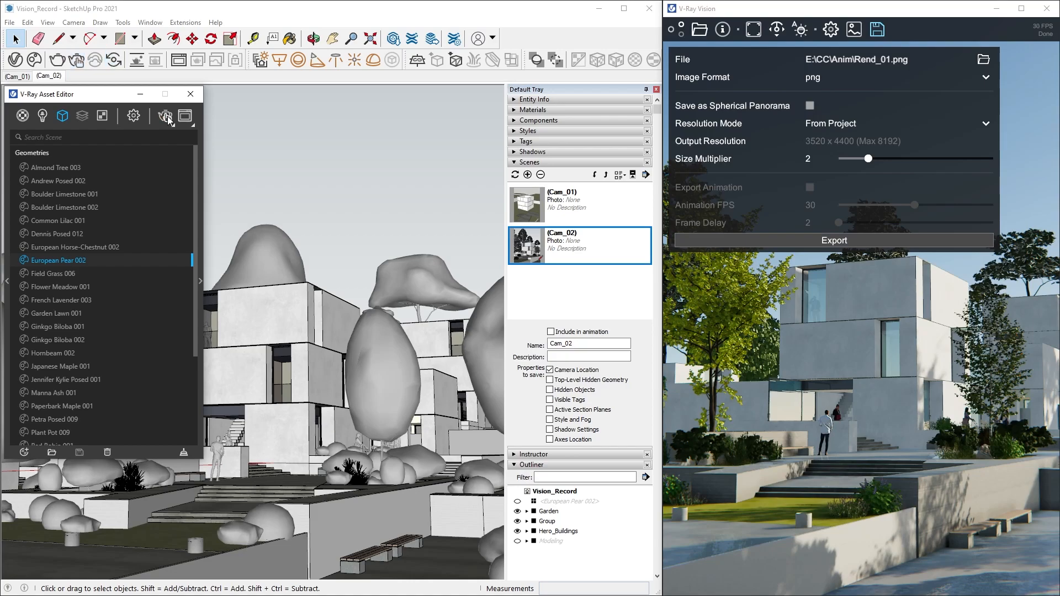
pyautogui.click(578, 204)
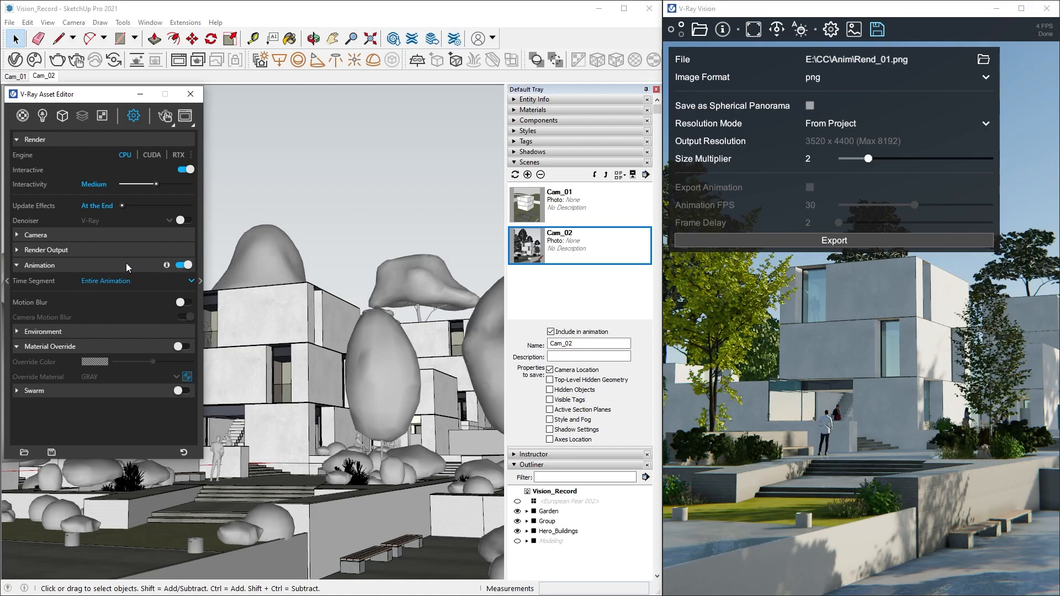
pyautogui.click(105, 281)
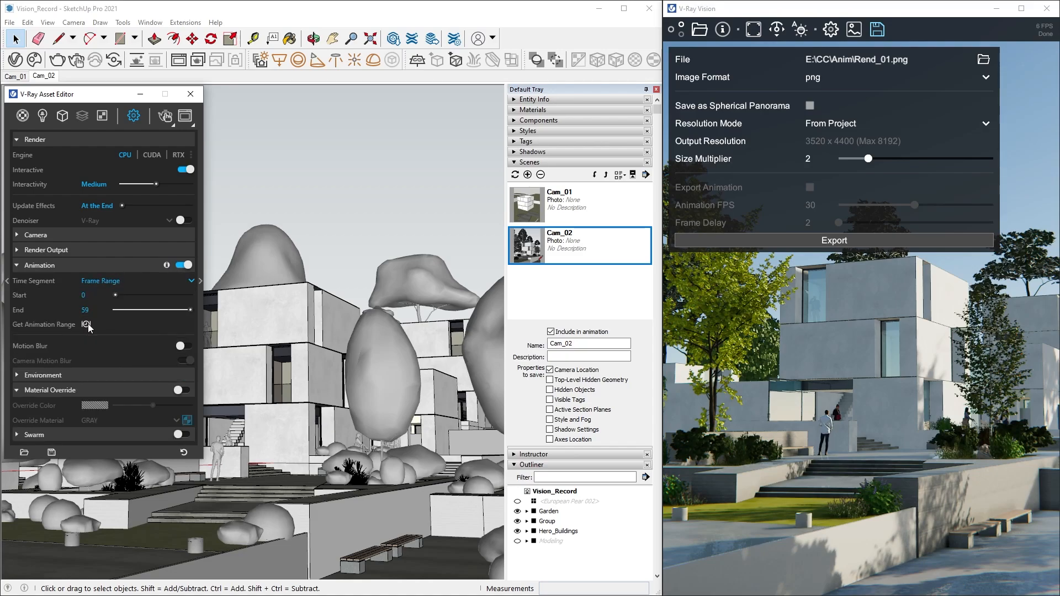
pyautogui.click(86, 325)
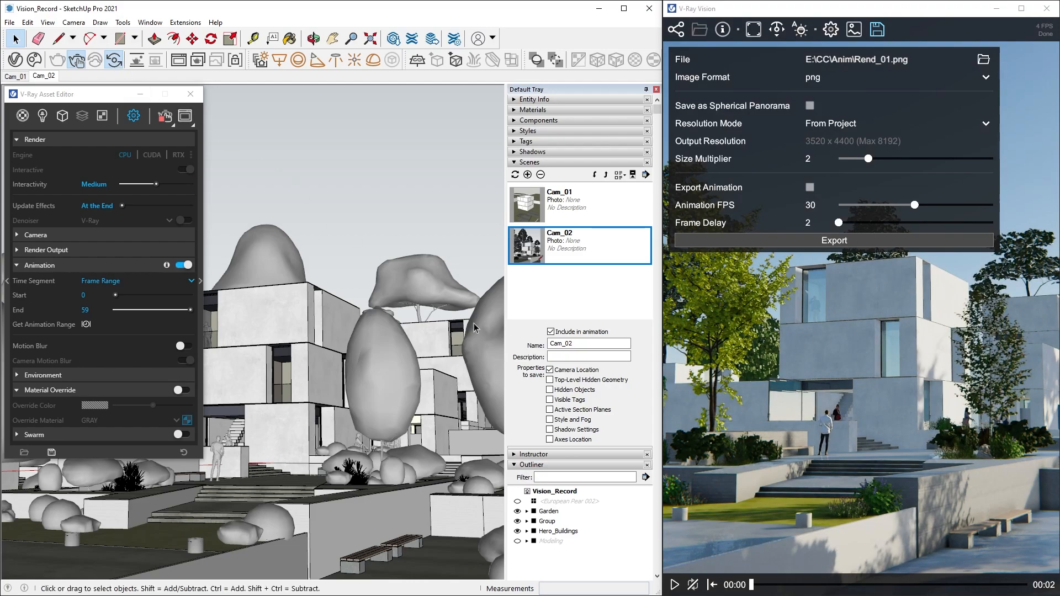
# Preview the camera animation, target Anim_01.png in the Anim folder, and enable Export Animation
pyautogui.click(674, 585)
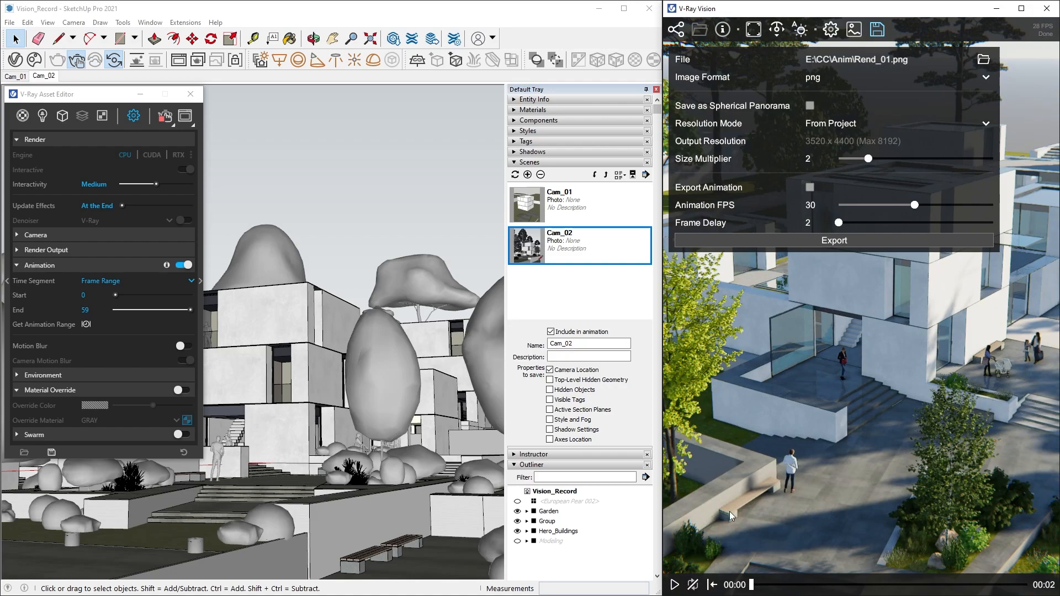
pyautogui.click(984, 59)
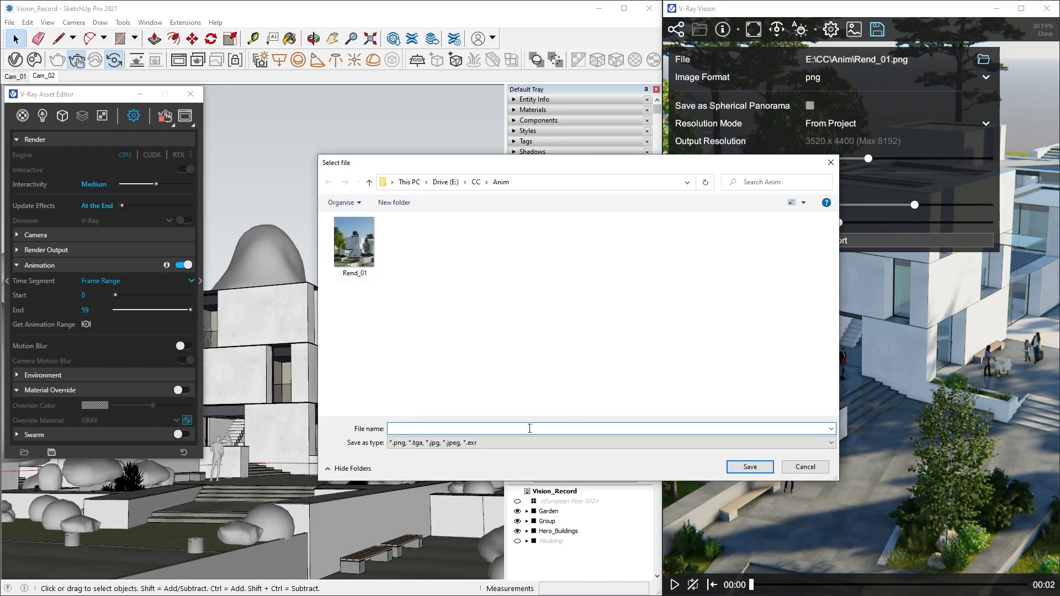
pyautogui.write('Anim_01')
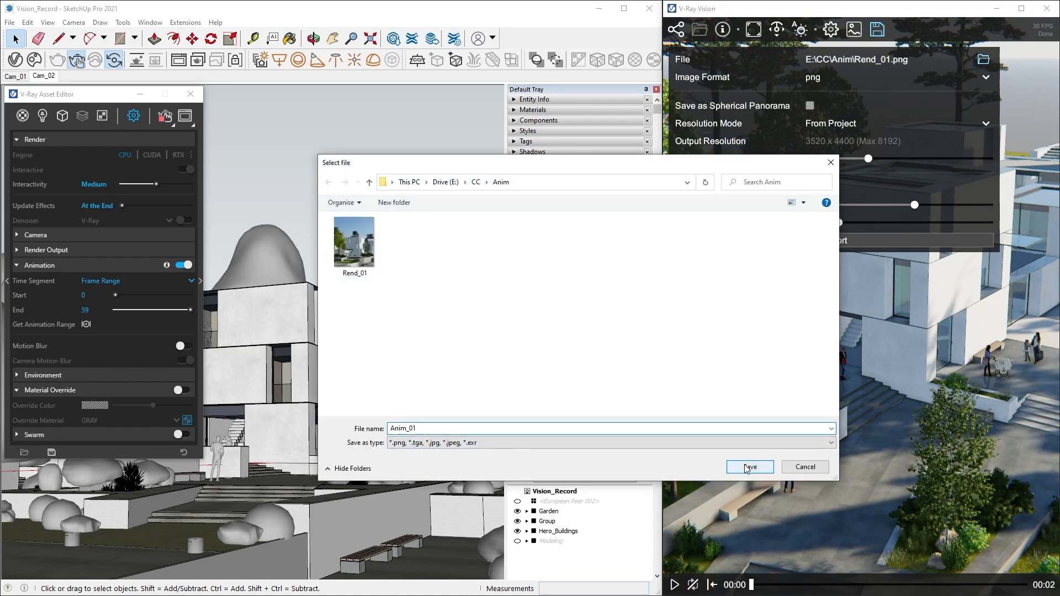
pyautogui.click(748, 466)
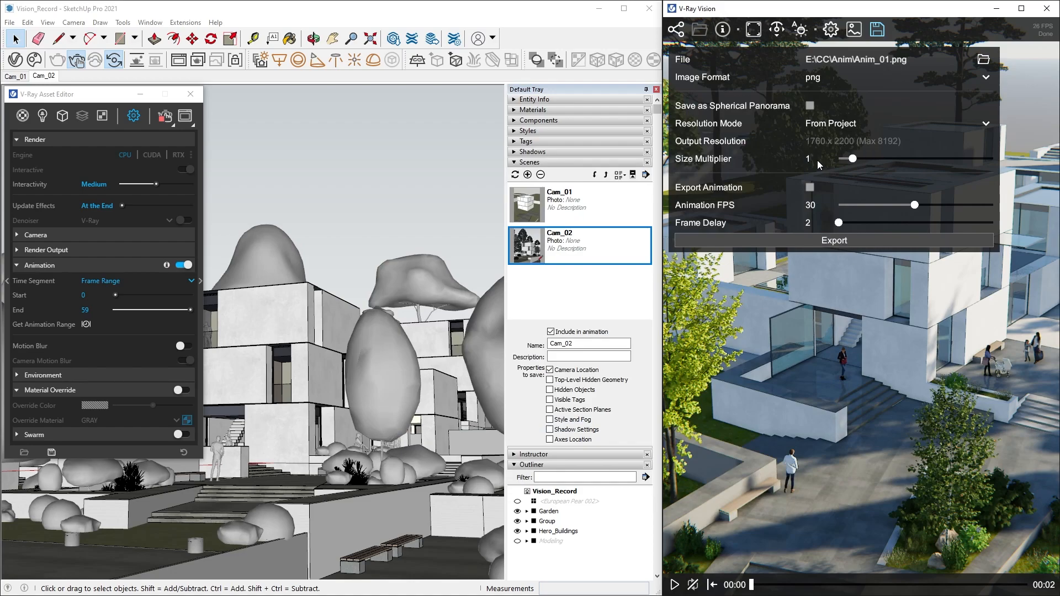
pyautogui.click(810, 187)
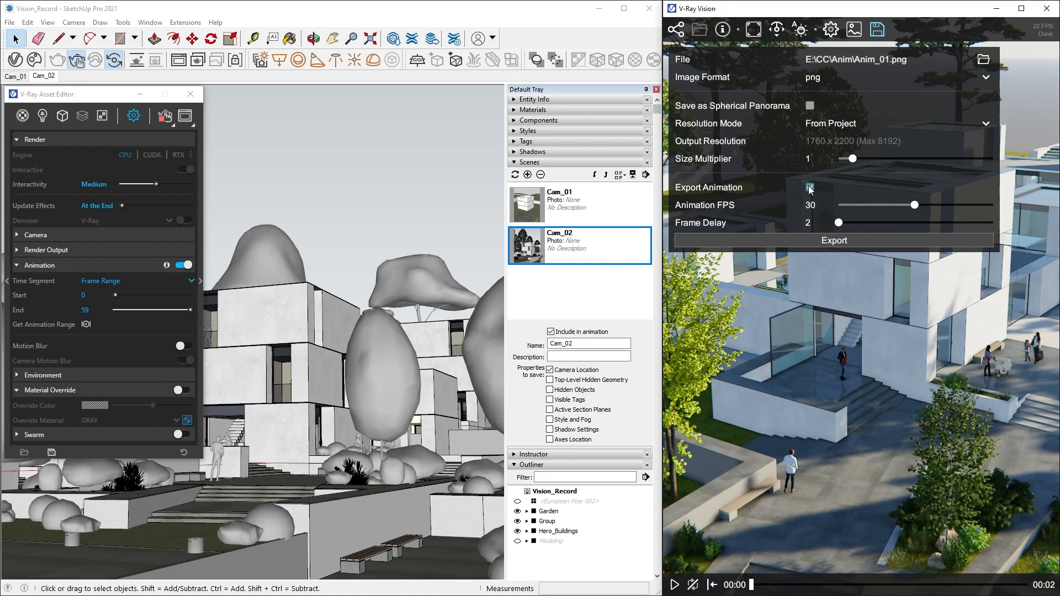